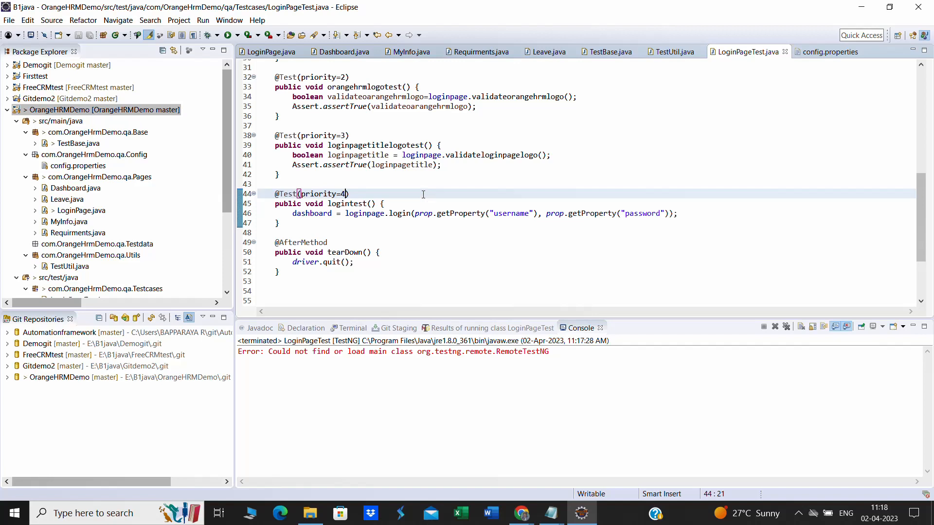
# Run LoginPageTest as a TestNG test, reproducing the RemoteTestNG main-class error.
pyautogui.rightClick(347, 194)
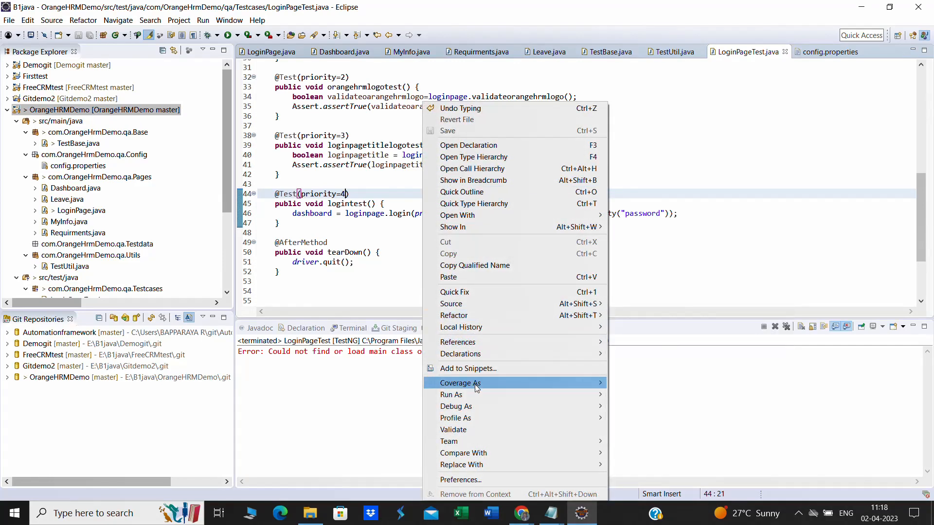
pyautogui.moveTo(452, 395)
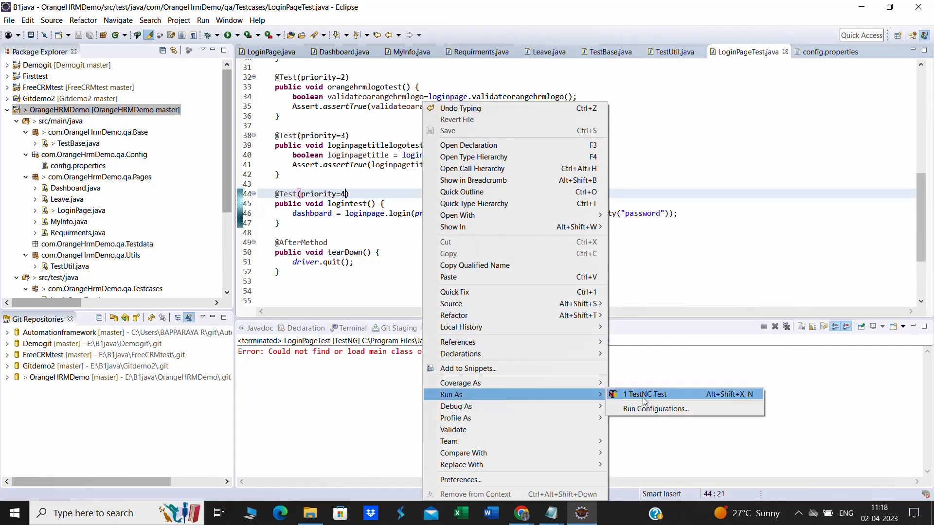
pyautogui.click(645, 394)
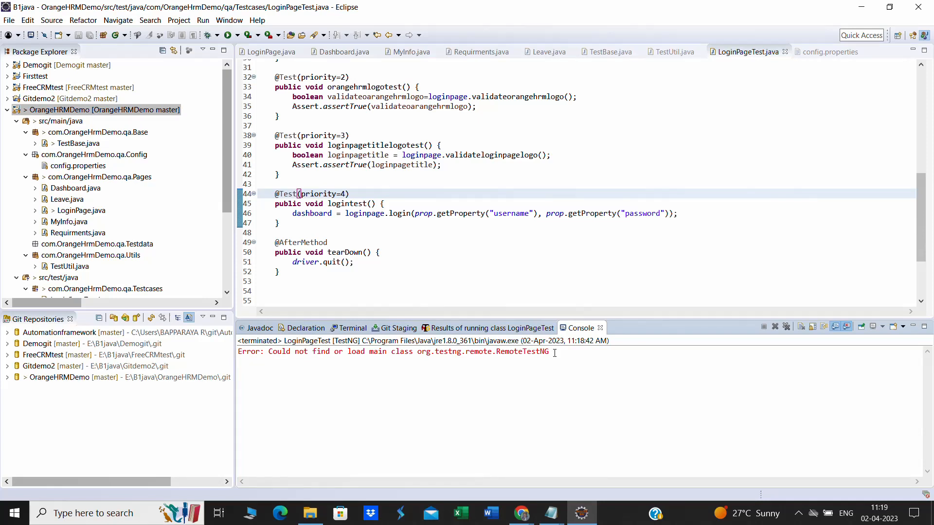
pyautogui.rightClick(104, 109)
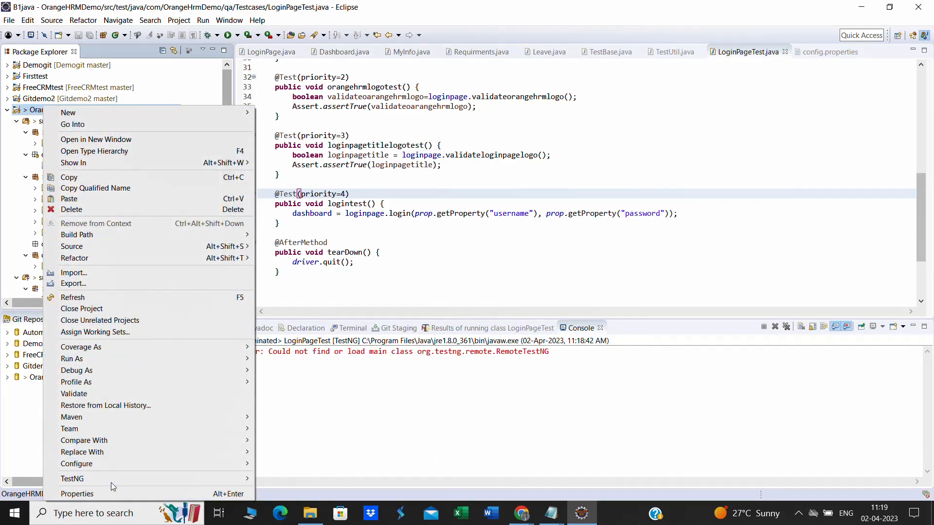
pyautogui.click(76, 494)
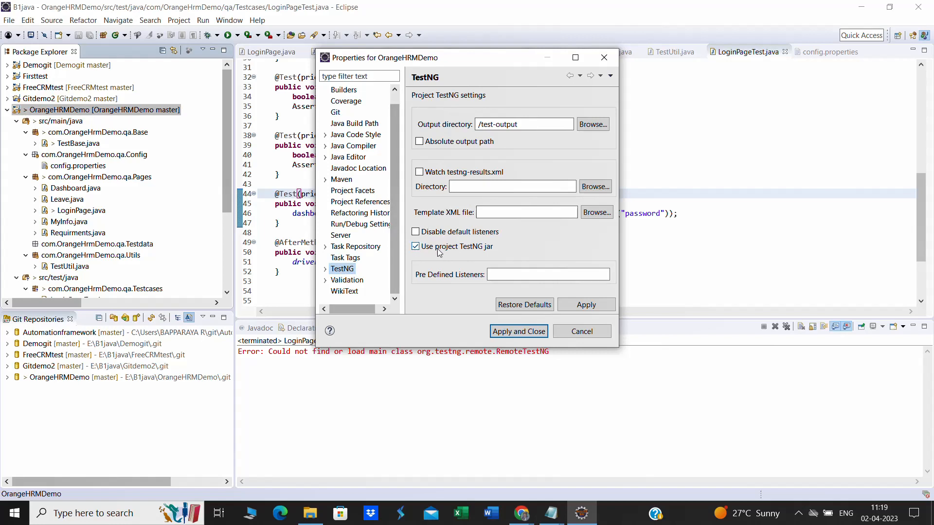
pyautogui.moveTo(446, 255)
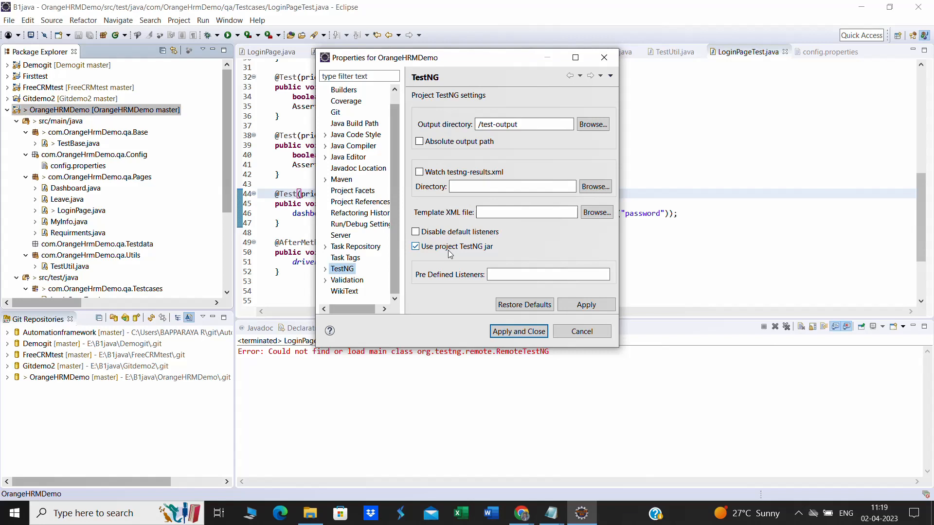
pyautogui.click(414, 246)
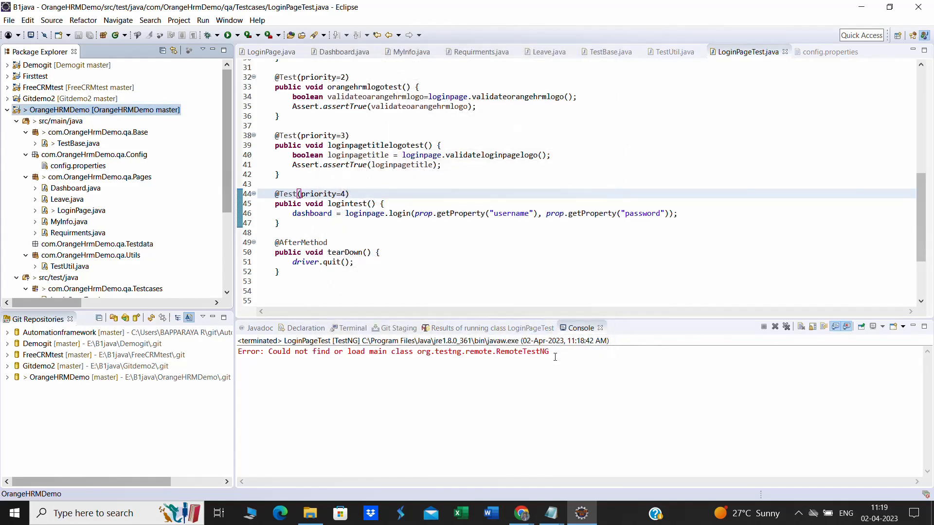
# Select the RemoteTestNG console error and relaunch LoginPageTest as a TestNG test.
pyautogui.doubleClick(393, 351)
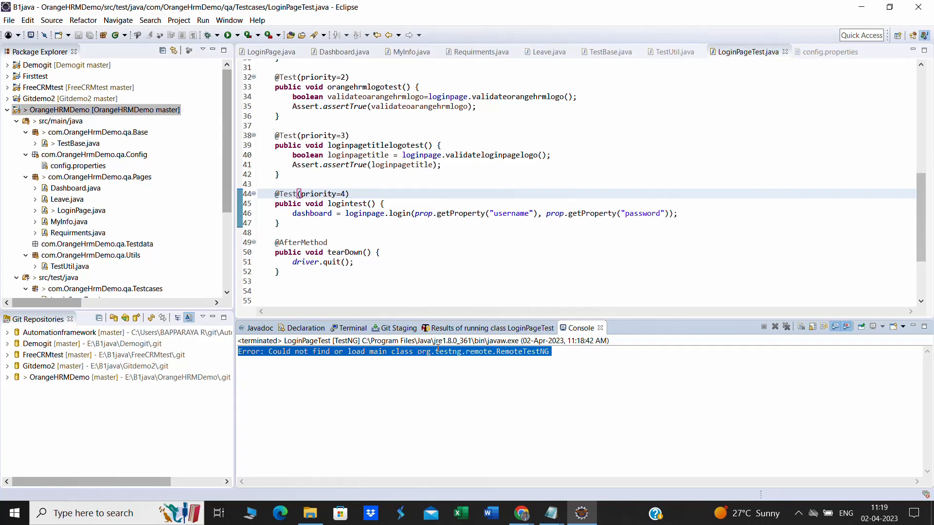
pyautogui.rightClick(322, 194)
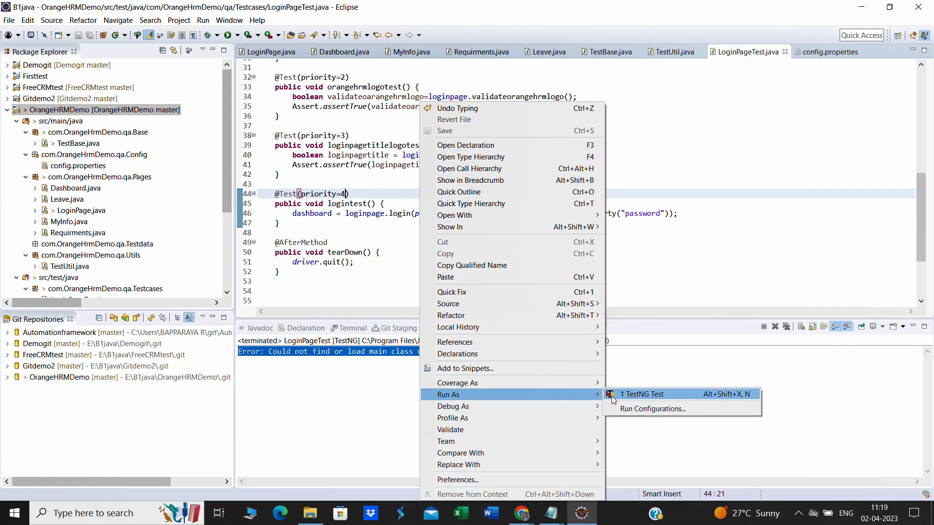
pyautogui.click(642, 394)
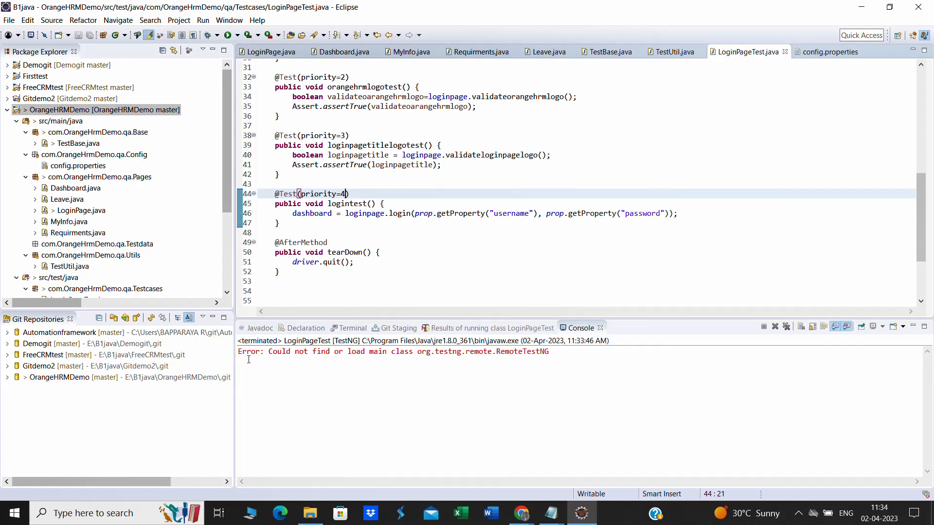
# Highlight 'Error' in the console and launch LoginPageTest as a TestNG test again.
pyautogui.doubleClick(249, 351)
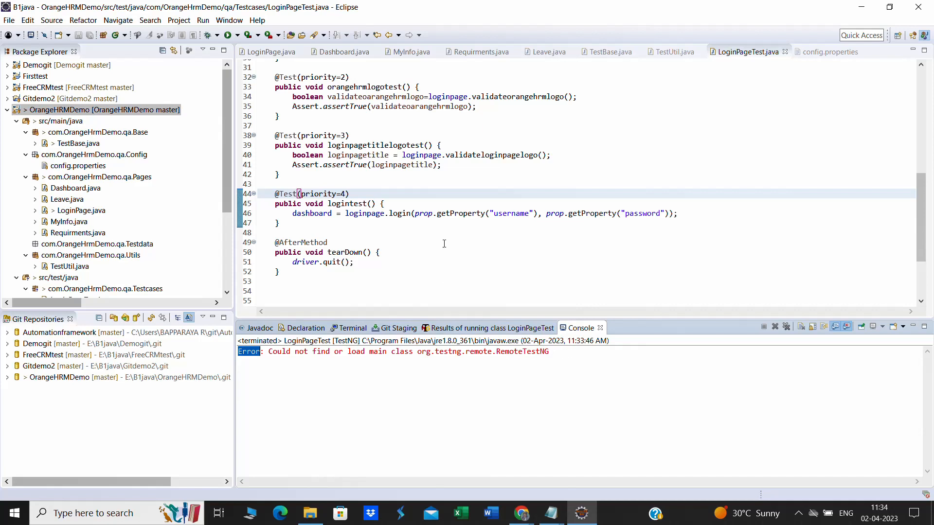
pyautogui.rightClick(345, 194)
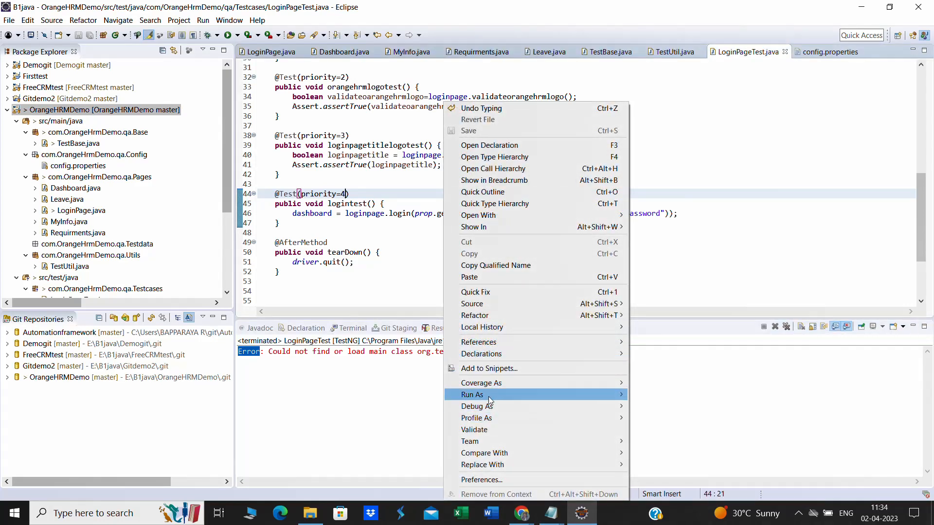
pyautogui.moveTo(472, 395)
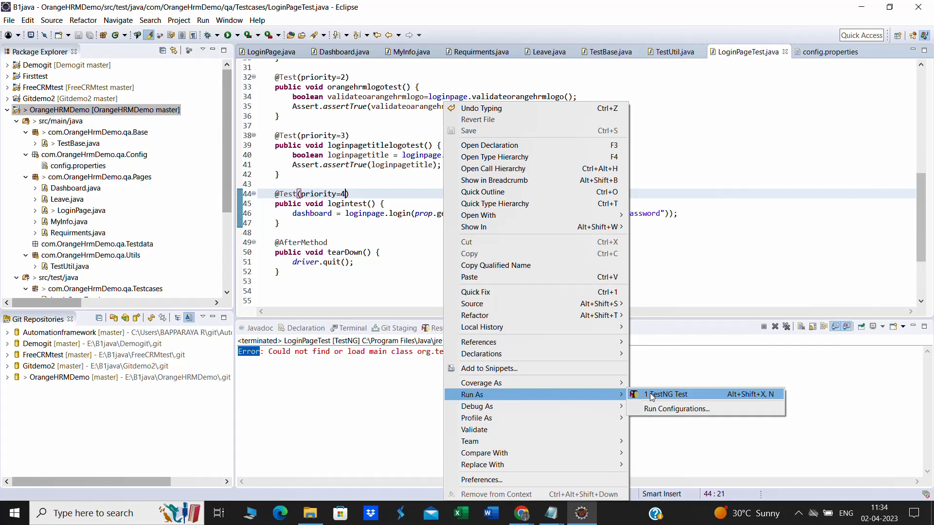
pyautogui.click(667, 393)
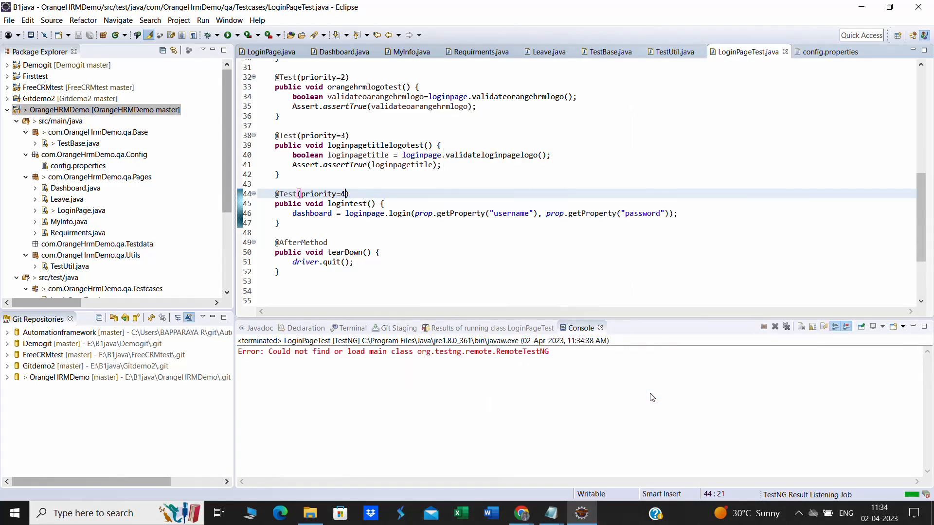
pyautogui.moveTo(220, 246)
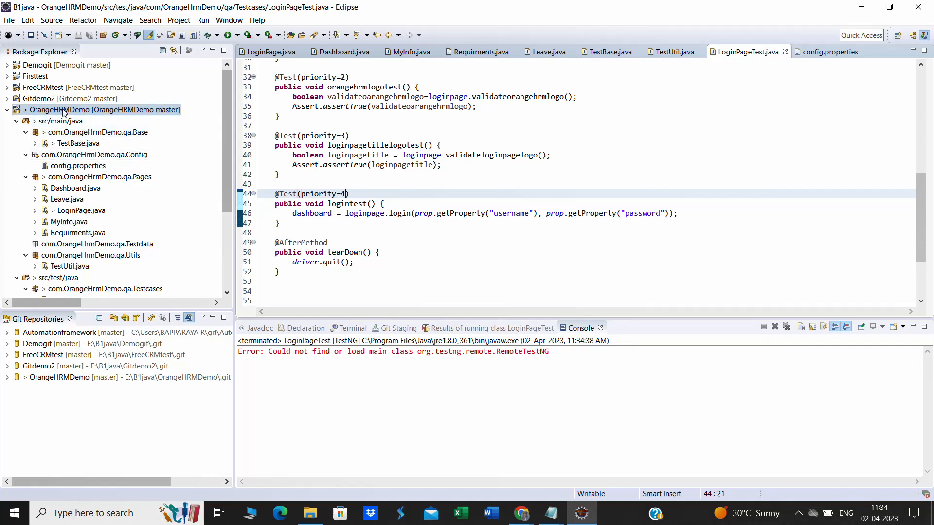
# Uncheck 'Use project TestNG jar' in OrangeHRMDemo's TestNG properties and apply.
pyautogui.rightClick(72, 110)
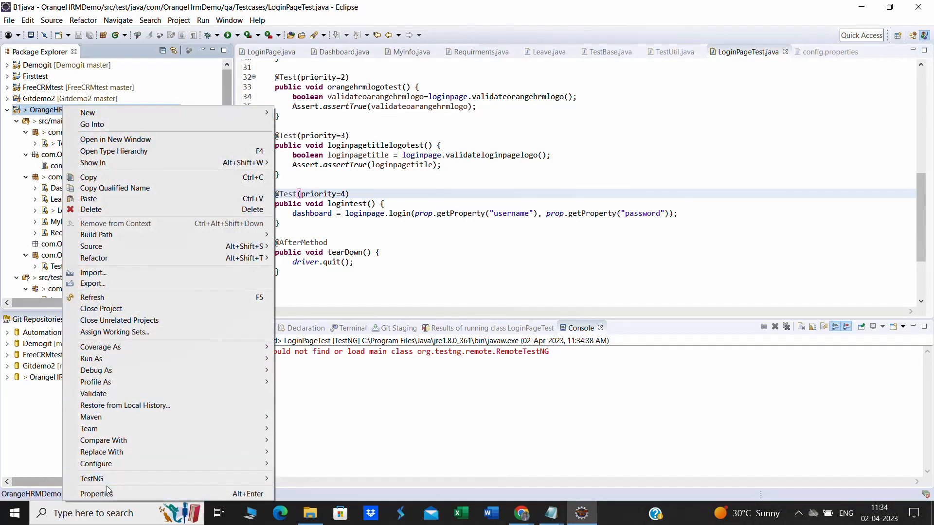
pyautogui.click(96, 493)
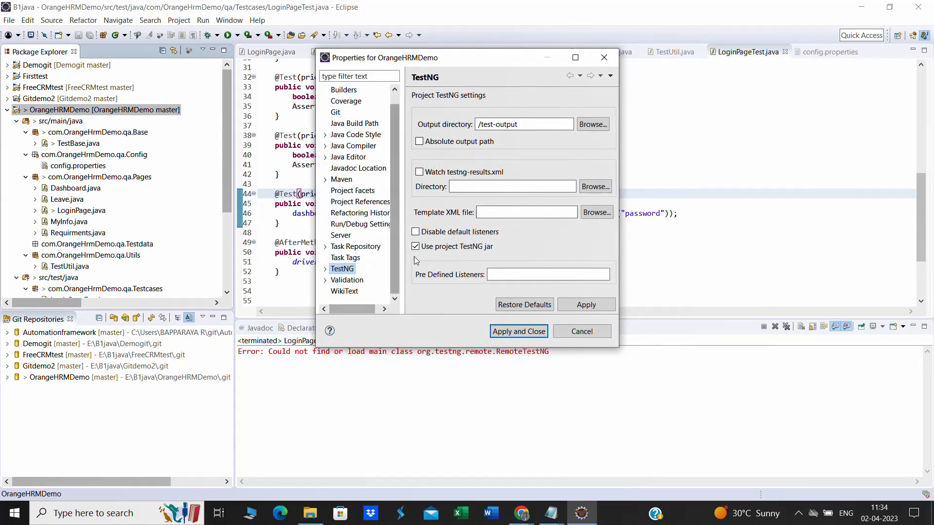
pyautogui.click(415, 247)
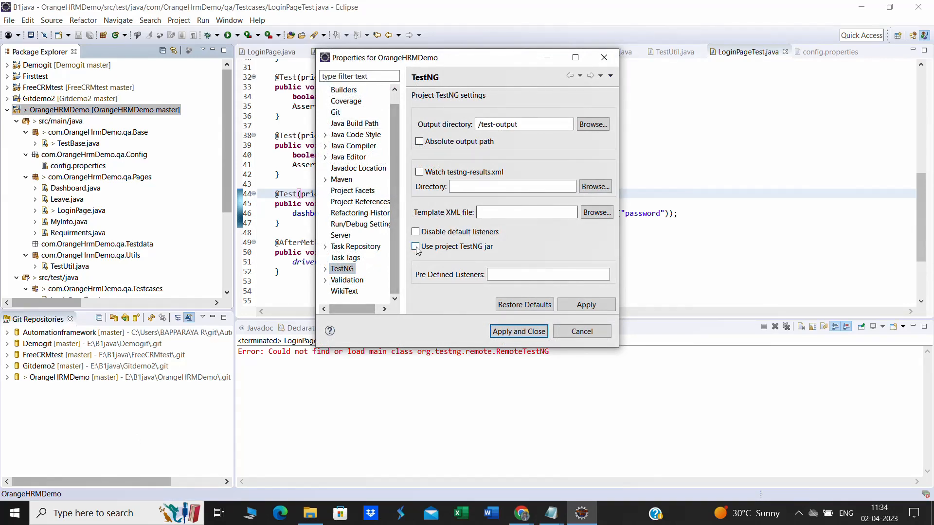
pyautogui.click(415, 247)
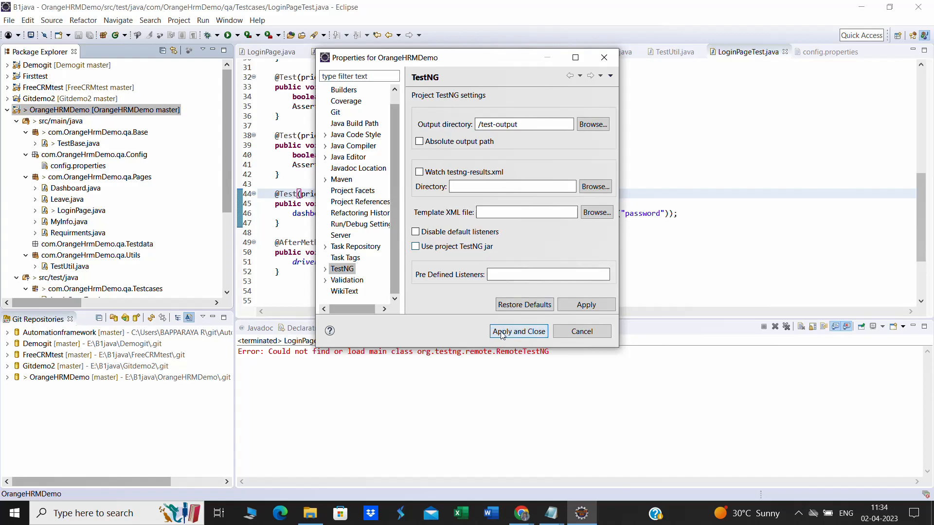
pyautogui.click(518, 331)
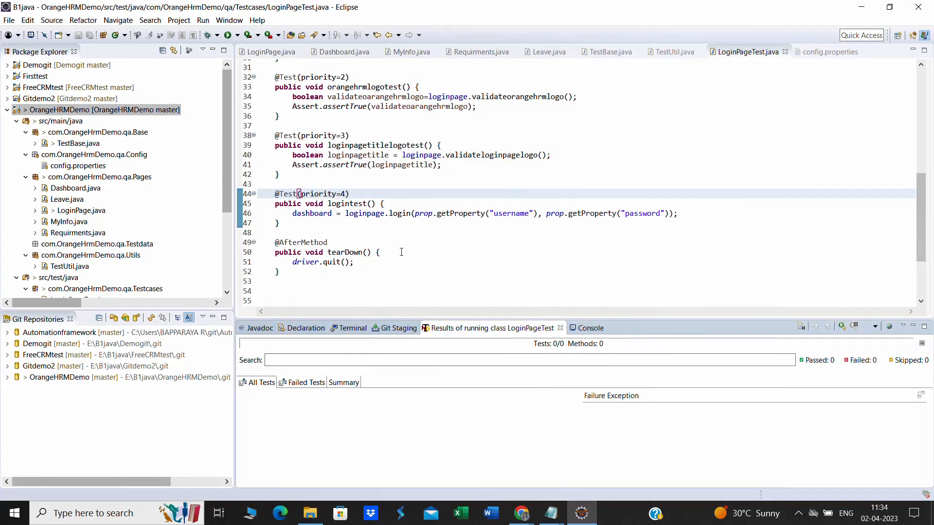
# Launch LoginPageTest as a TestNG test and view its console output with logging warnings.
pyautogui.rightClick(316, 193)
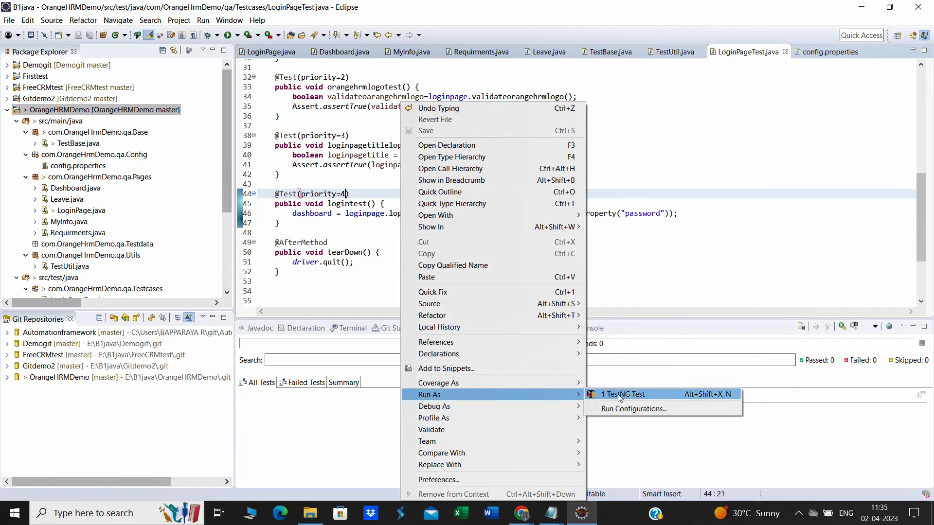
pyautogui.click(624, 393)
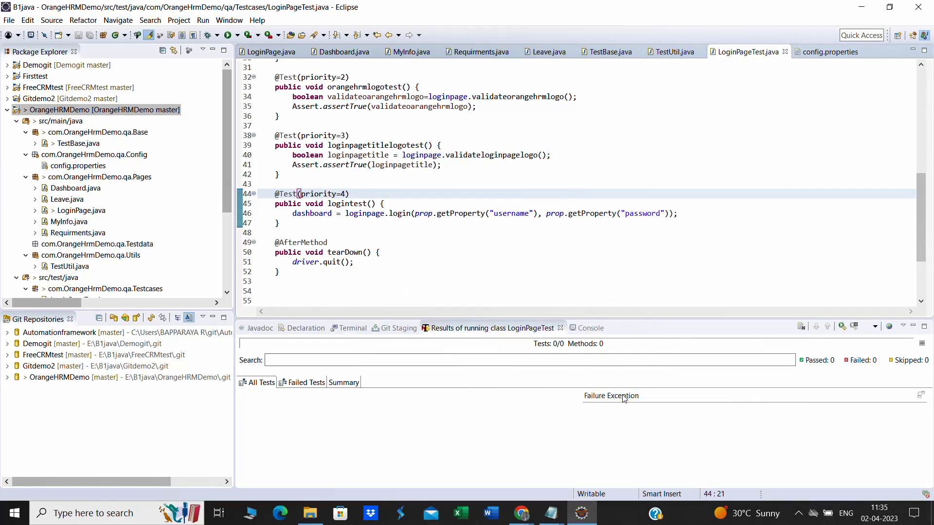
pyautogui.click(576, 327)
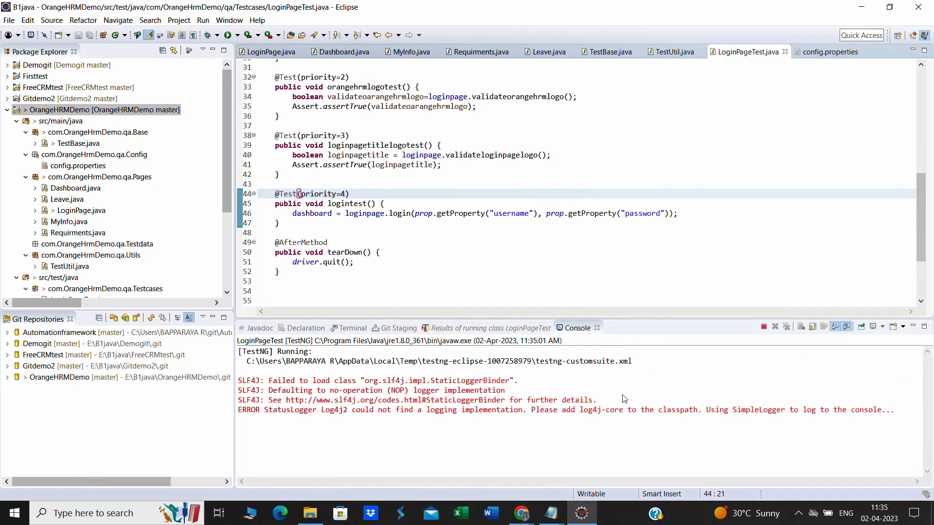